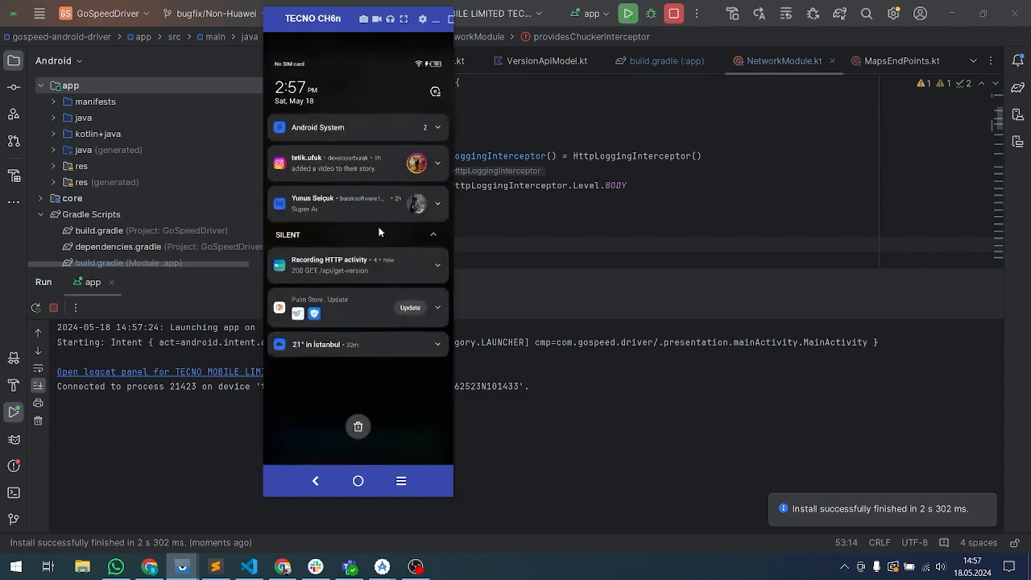
Step: Expand Chucker's 'Recording HTTP activity' notification to list the four GET /api/get-version calls
left_click(437, 264)
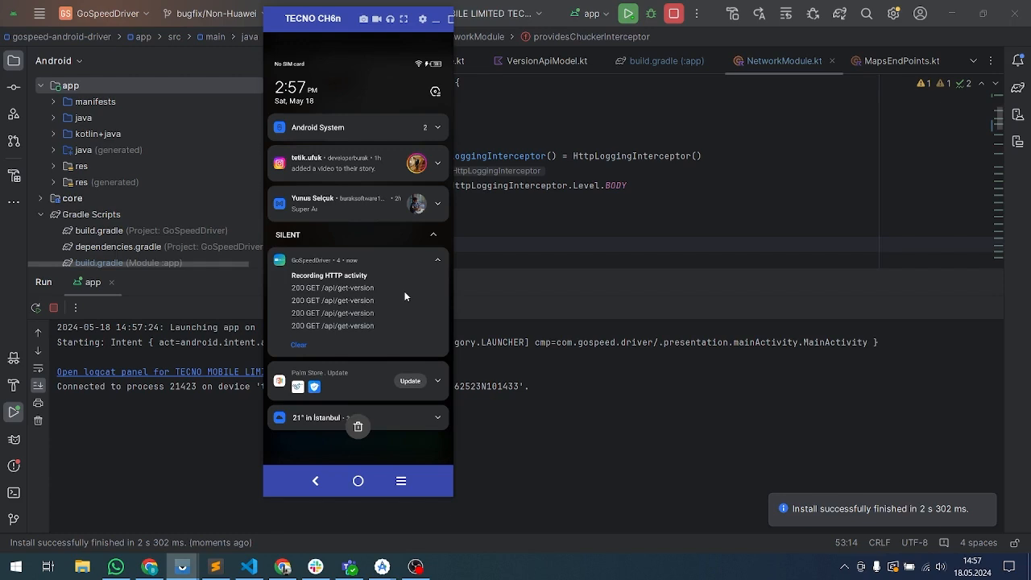
mouse_move(317, 252)
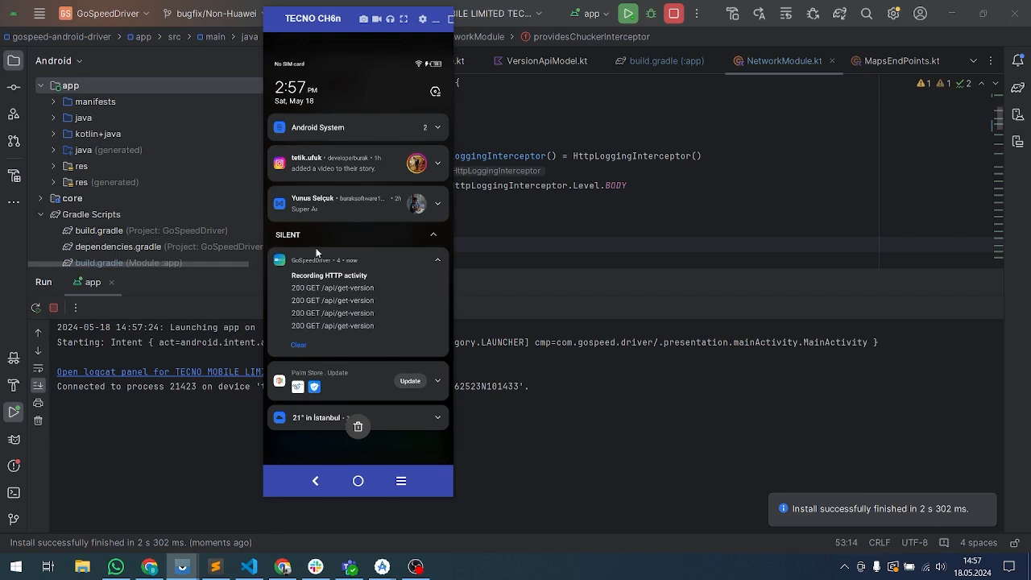
mouse_move(395, 348)
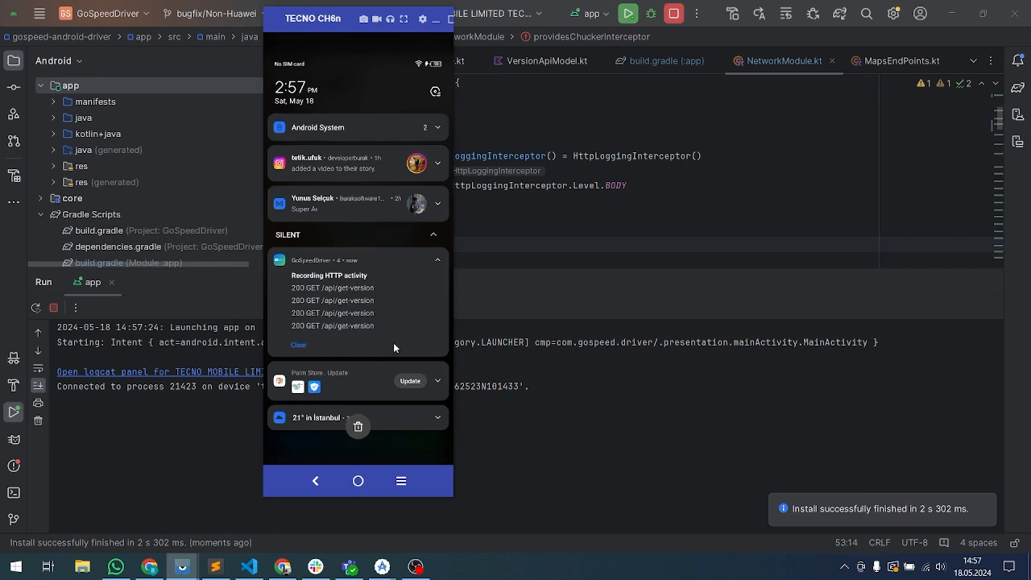
mouse_move(407, 315)
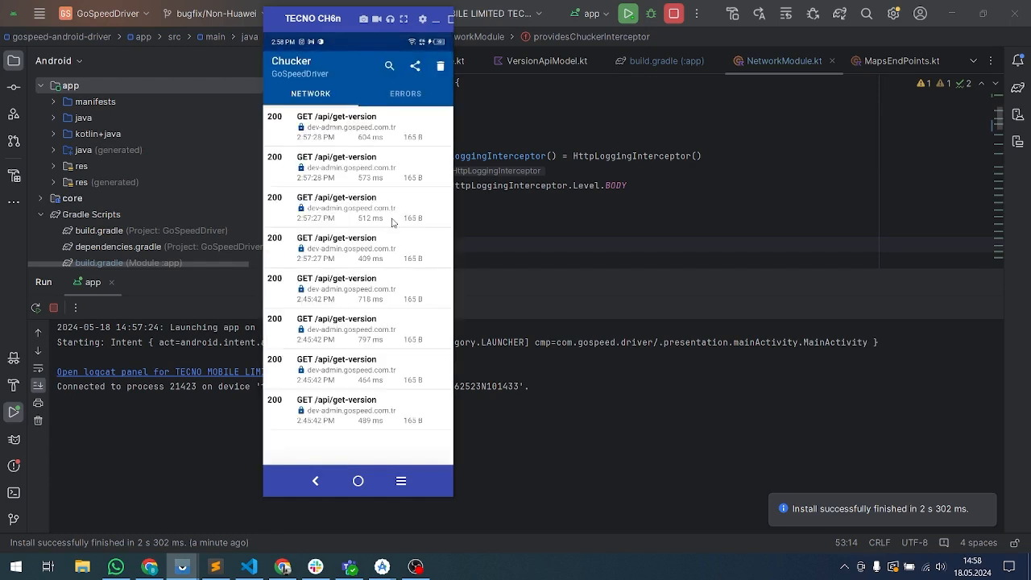
mouse_move(379, 288)
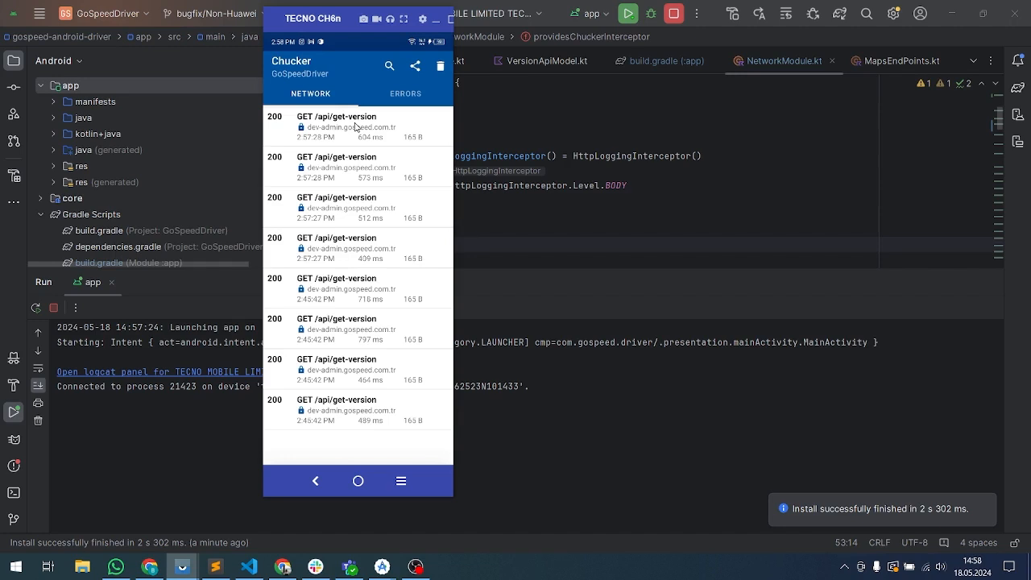
Step: Open the newest GET /api/get-version call in Chucker and view its empty request body
left_click(346, 127)
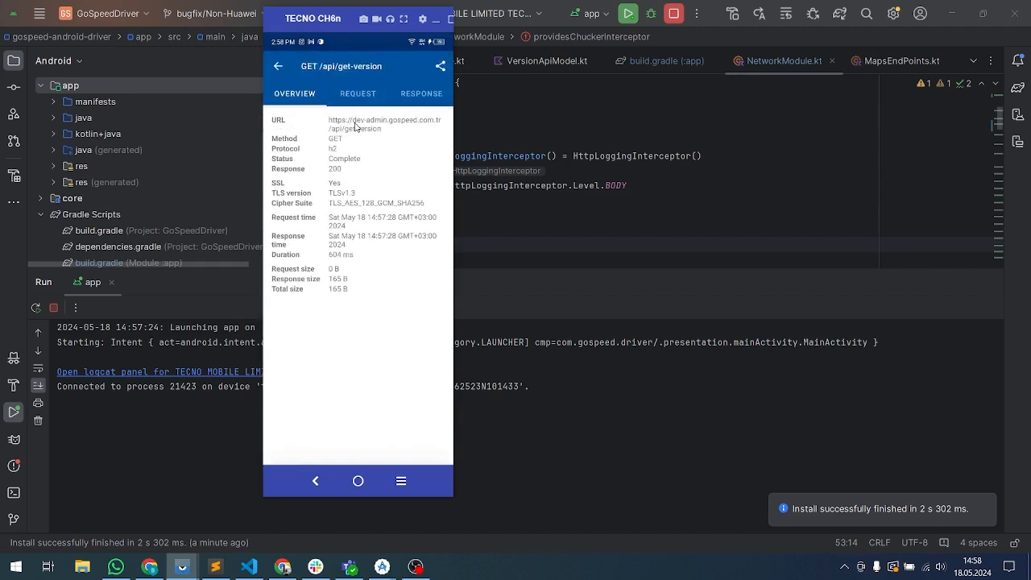
left_click(358, 94)
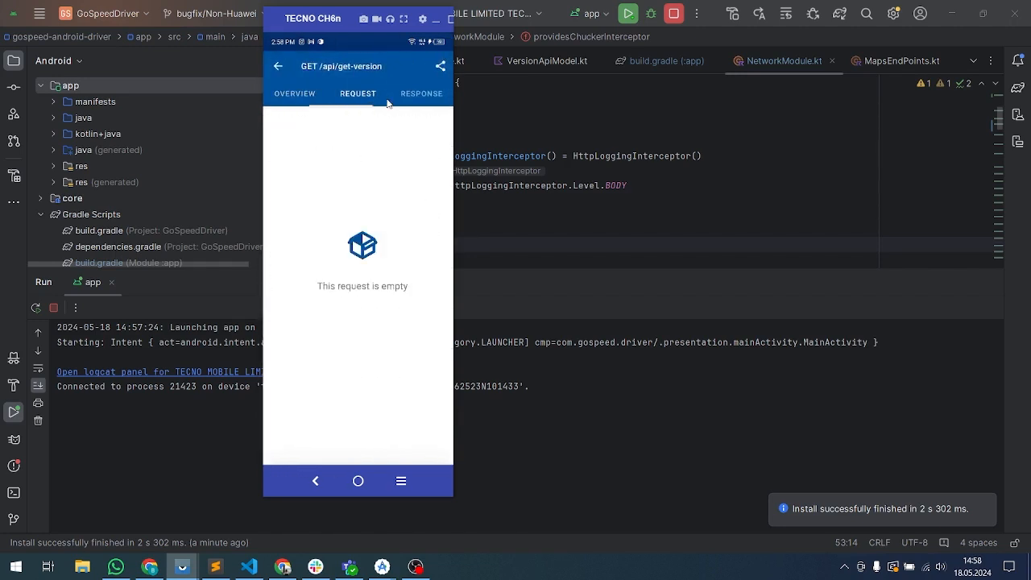
mouse_move(427, 174)
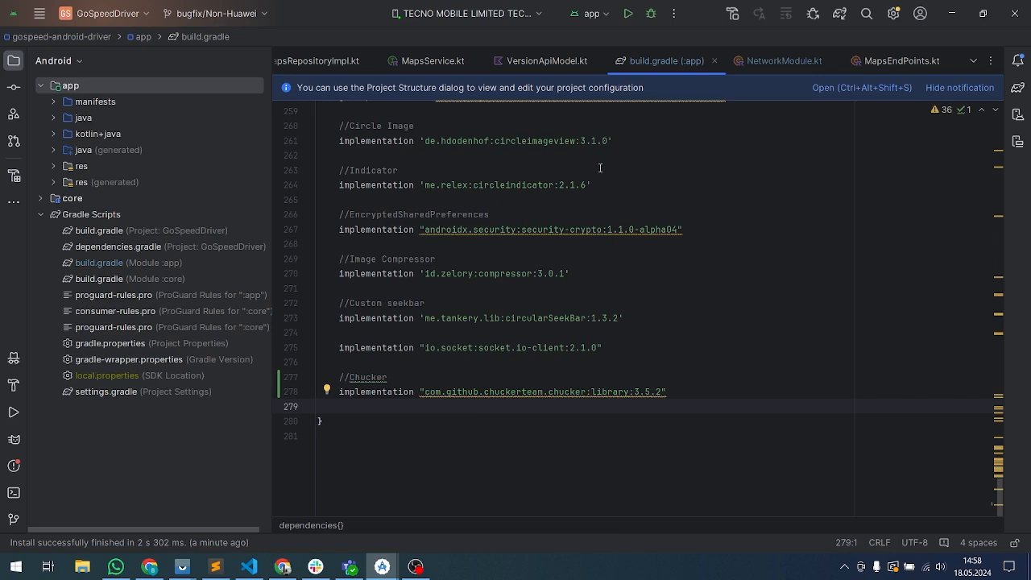
Step: Switch to the build.gradle (:app) tab showing the Chucker implementation dependency
left_click(783, 60)
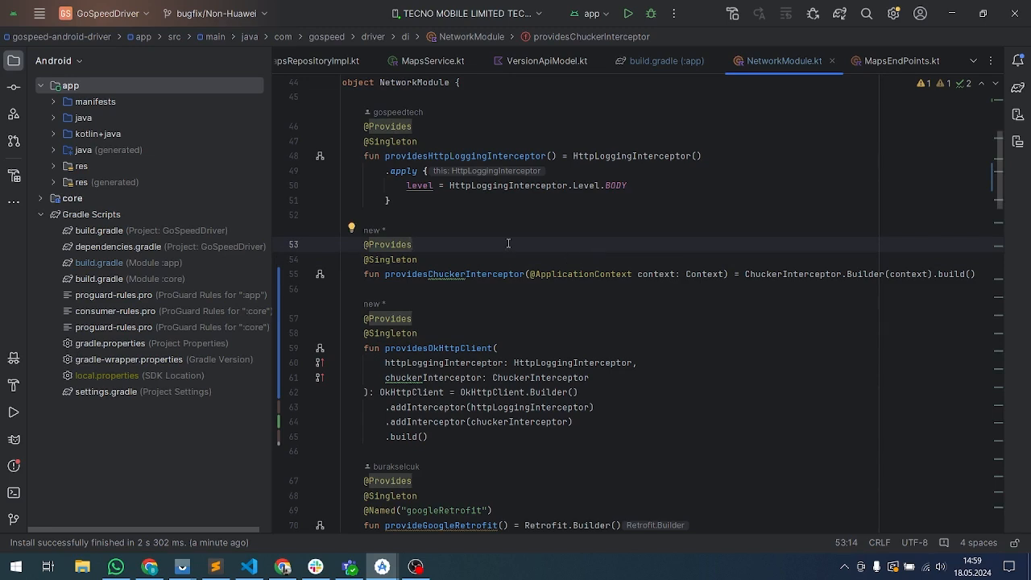
mouse_move(488, 261)
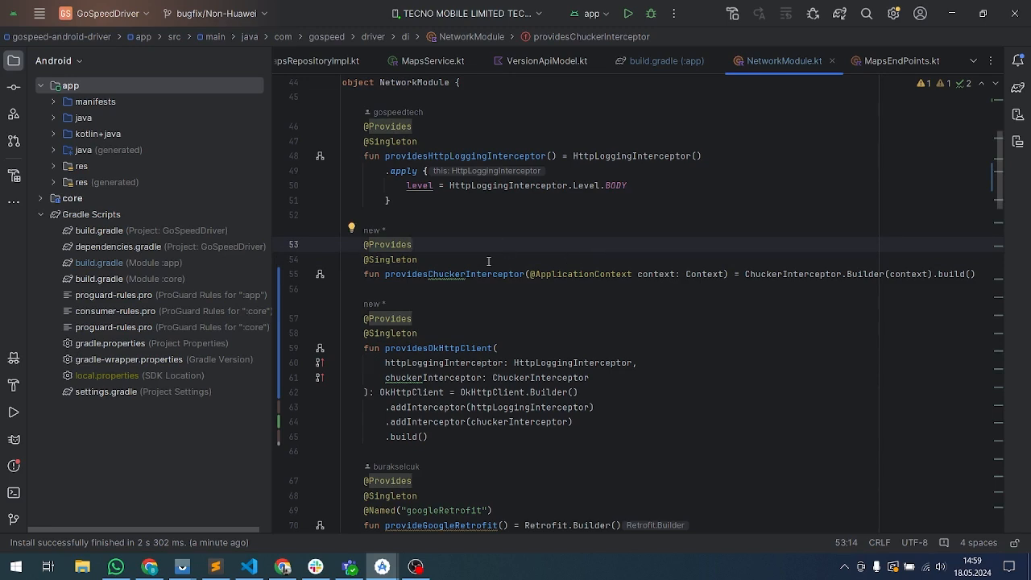